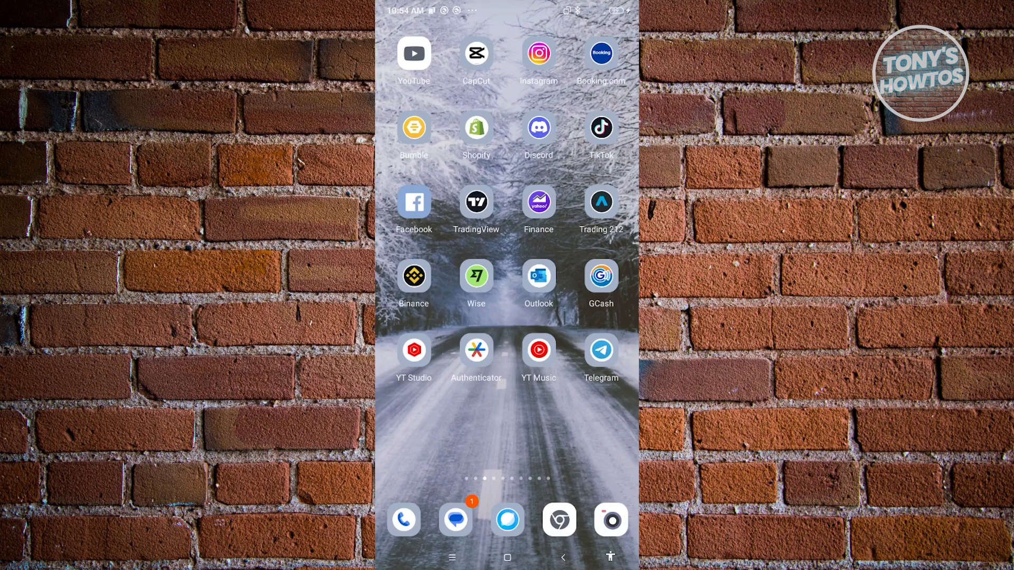
Launch Instagram, go to your own profile and bring up Settings and activity.
left_click(538, 53)
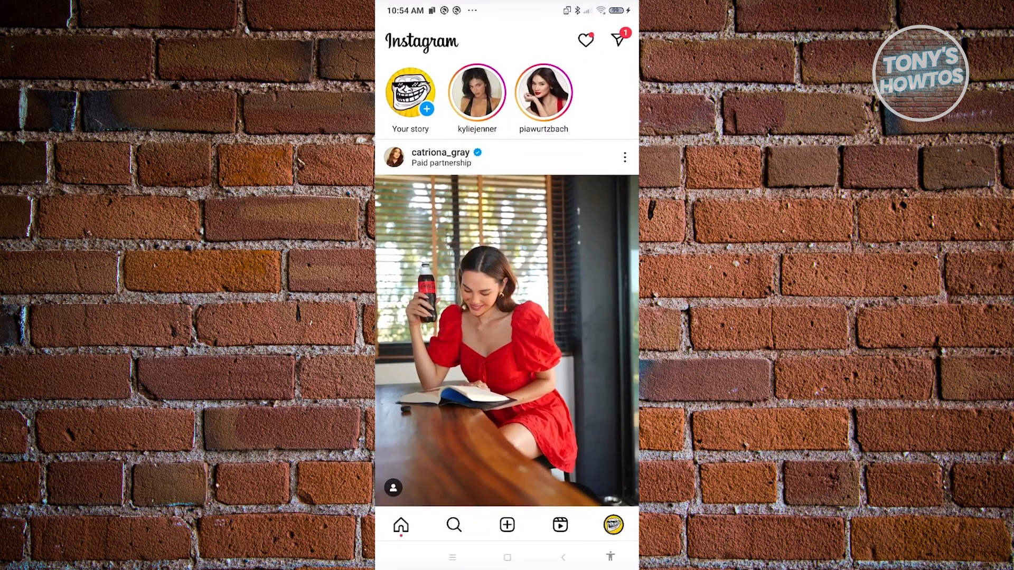
left_click(611, 525)
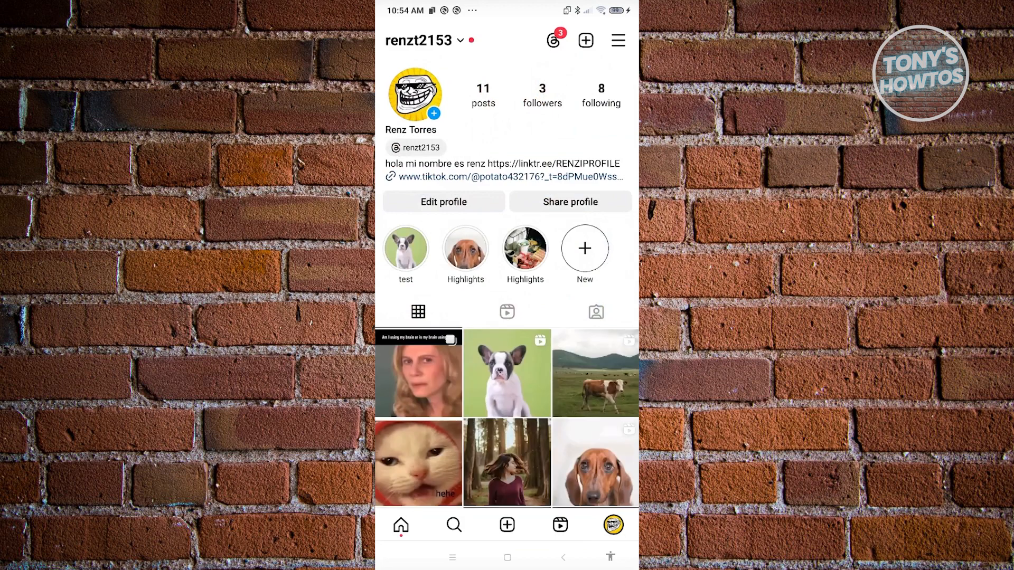
left_click(615, 40)
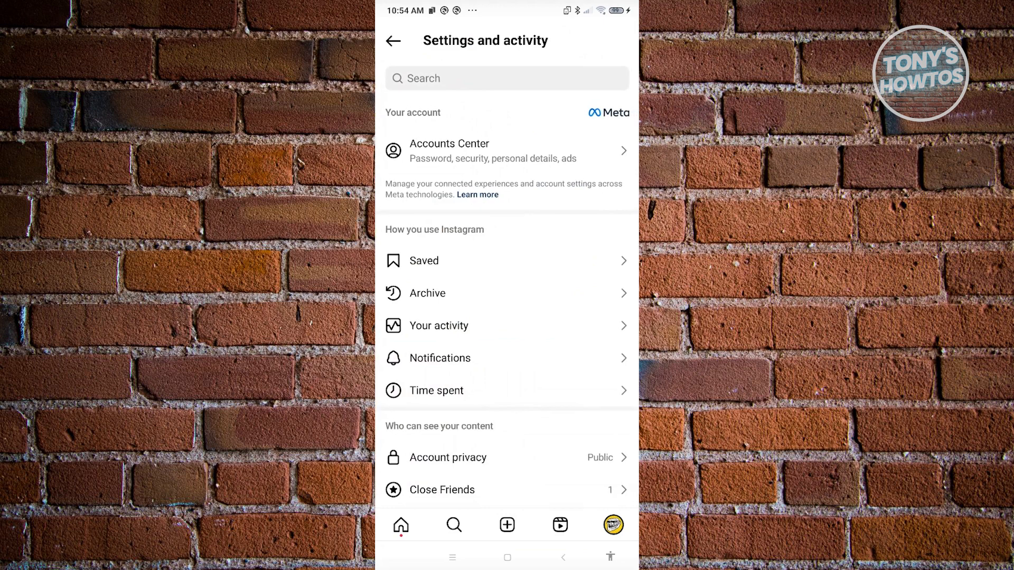
Enter Accounts Center and show the Profiles list of the six linked accounts.
left_click(507, 150)
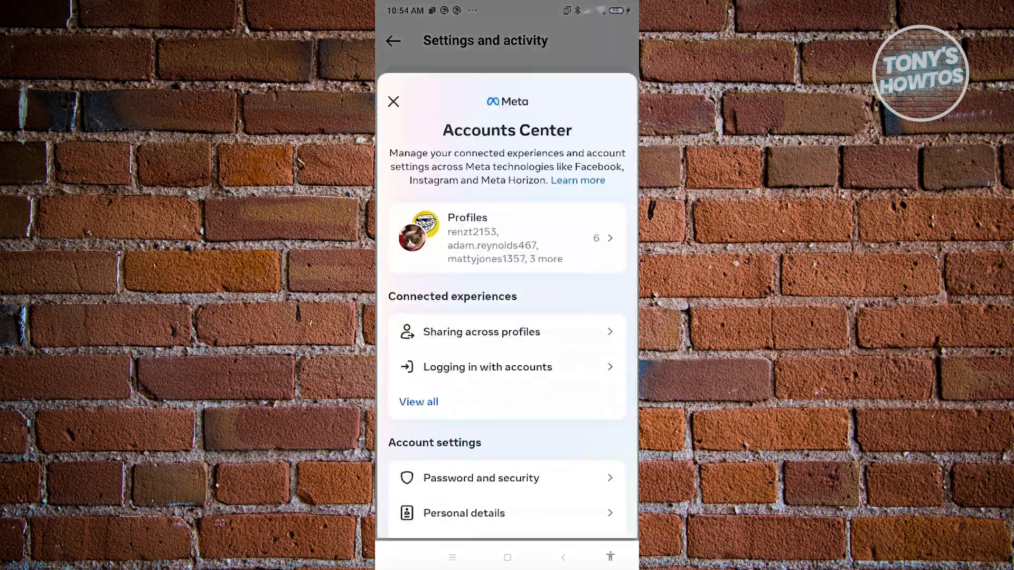
scroll("up", 3)
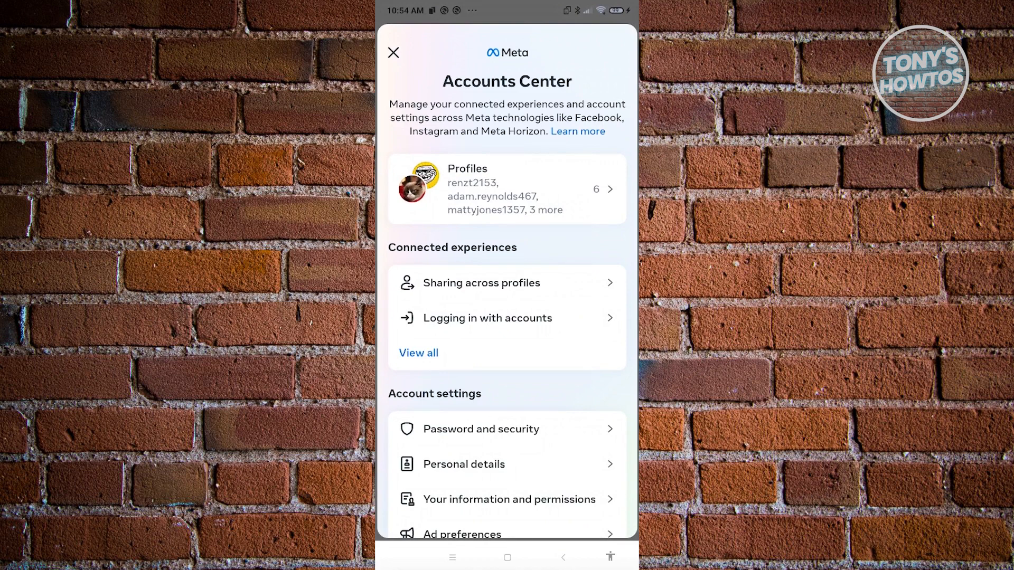
left_click(506, 188)
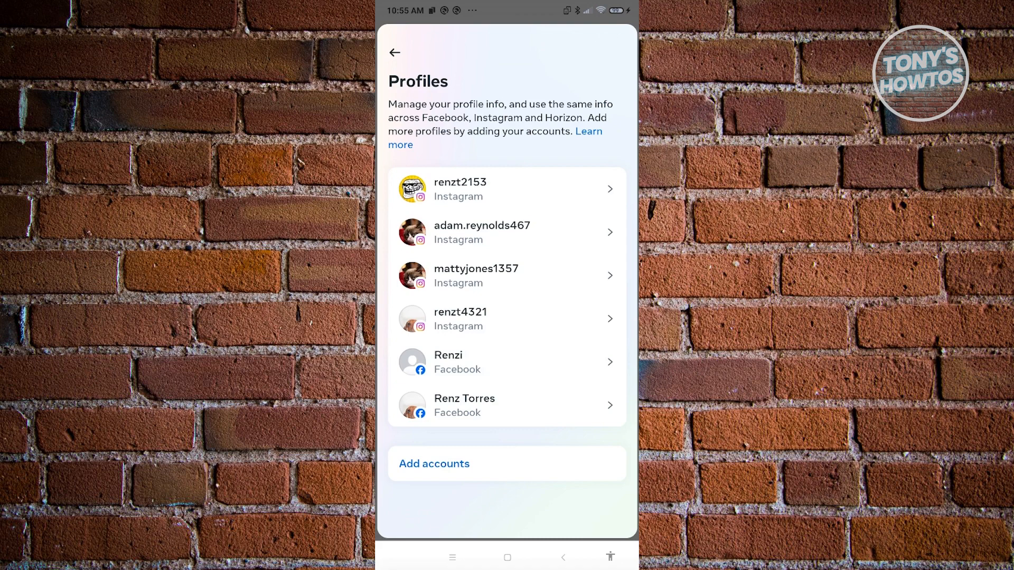
Go back from the Profiles list to the Accounts Center overview.
left_click(393, 53)
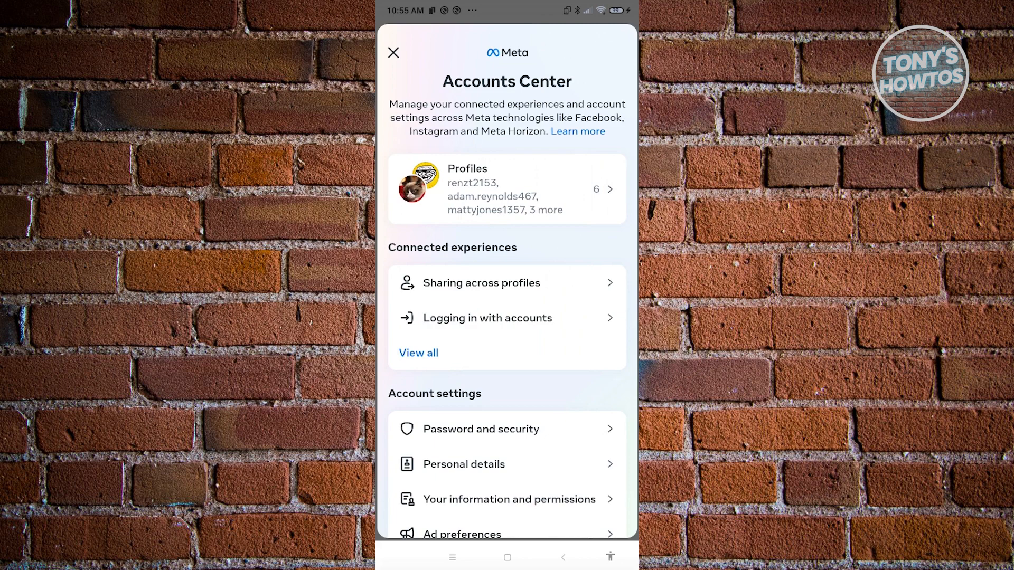
Adjust Logging in with accounts, then launch Facebook from the home screen to its login screen.
left_click(487, 318)
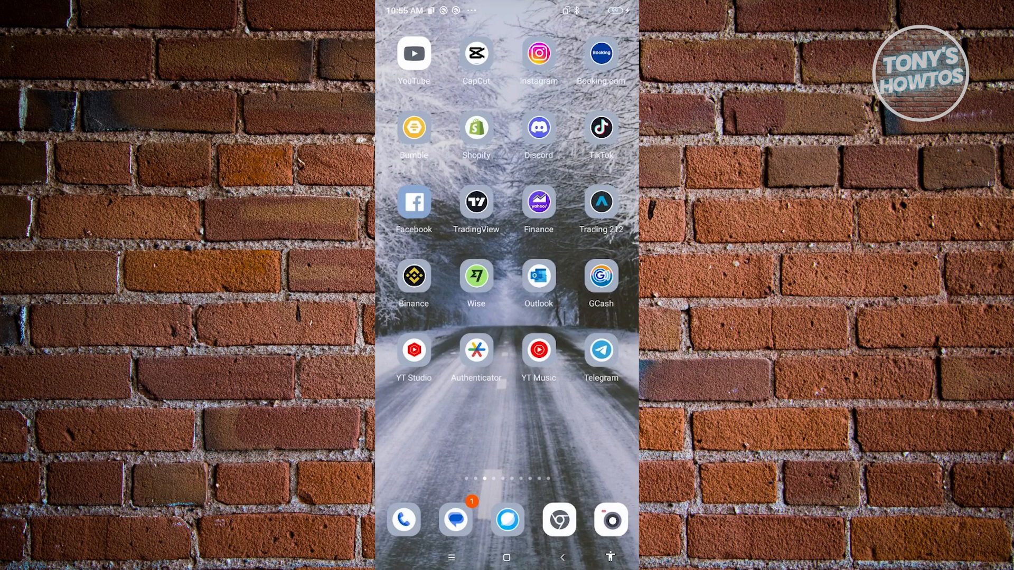
left_click(413, 198)
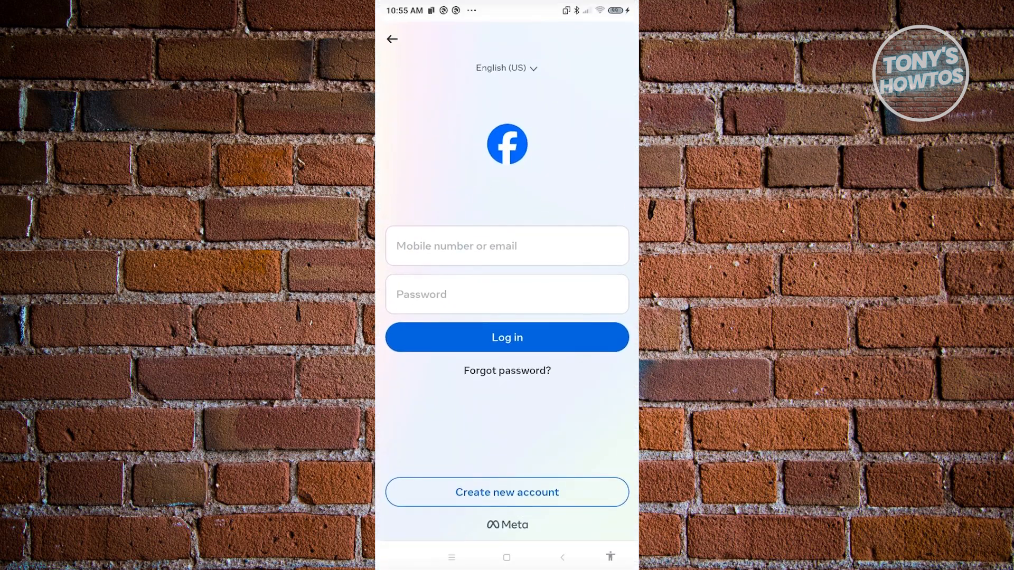